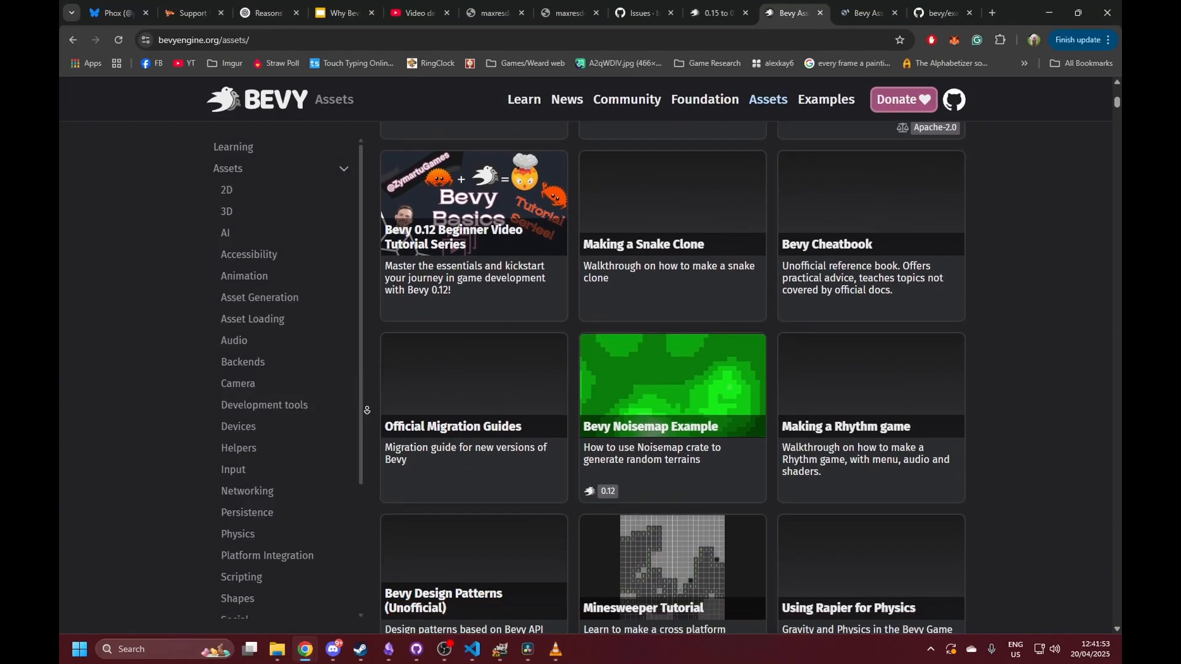
Scroll the Assets catalogue past the 2D, 3D and AI plugin sections to Accessibility, then switch to the GitHub issues tab.
scroll(down, 3)
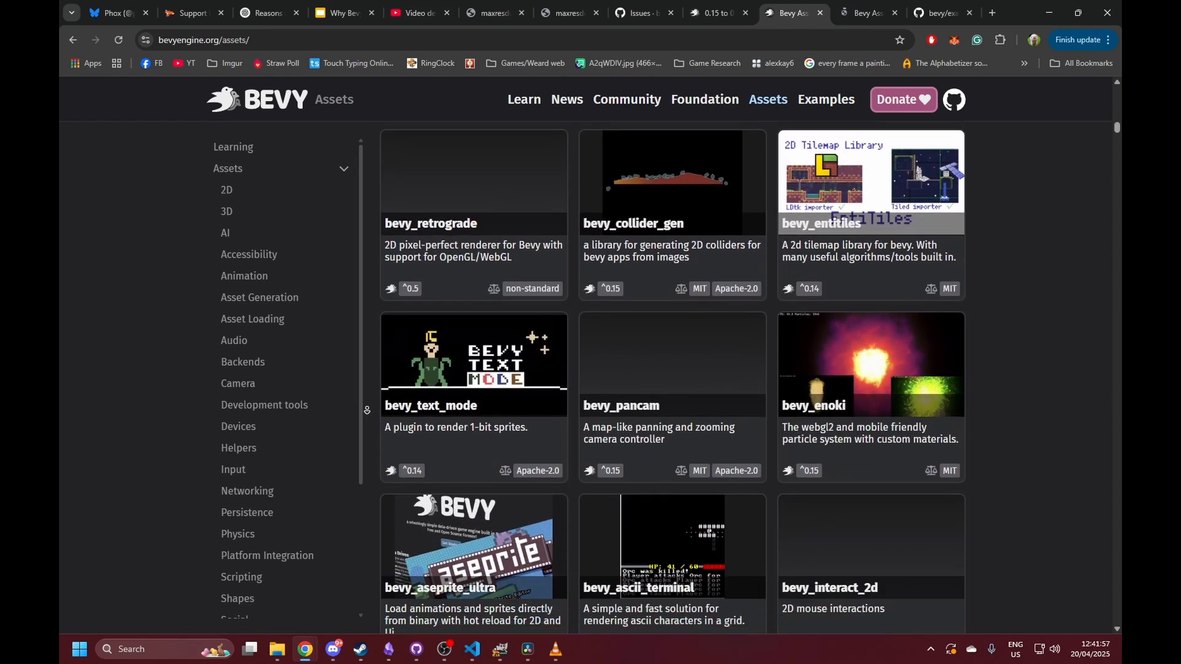
scroll(down, 3)
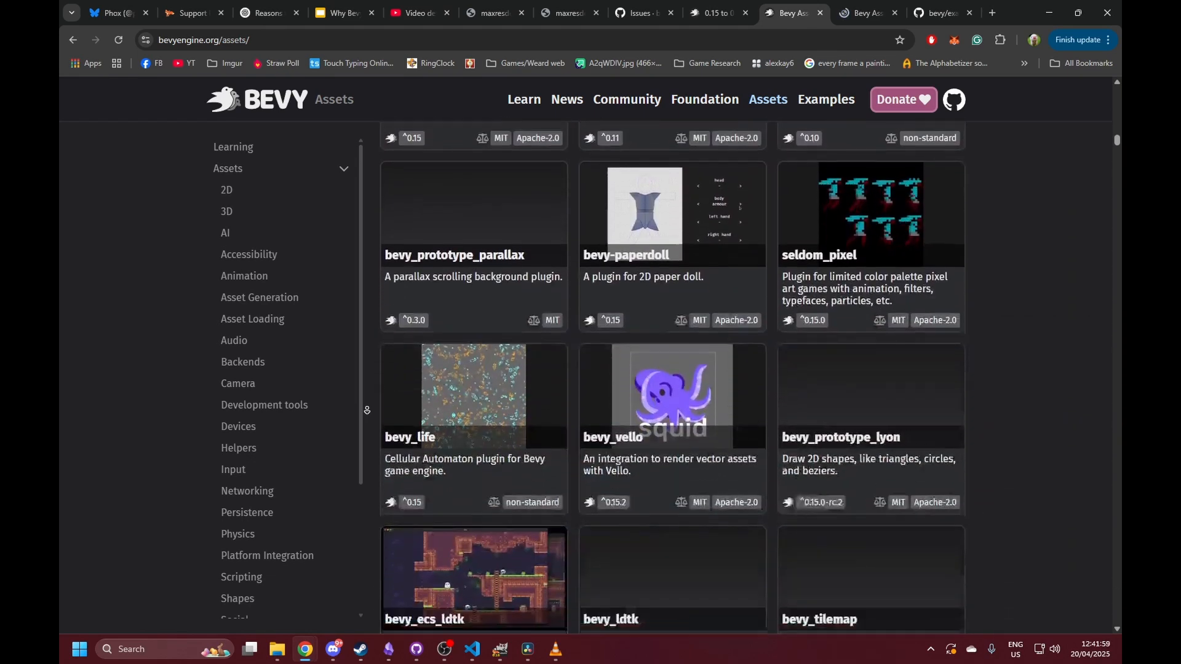
scroll(down, 3)
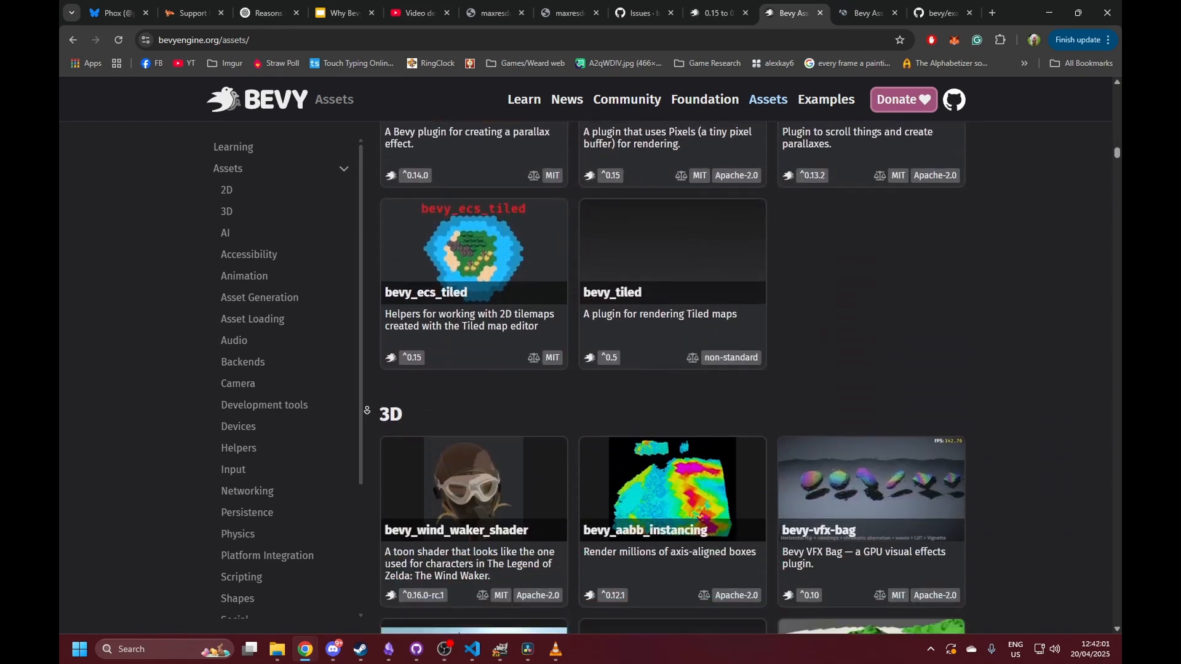
scroll(down, 3)
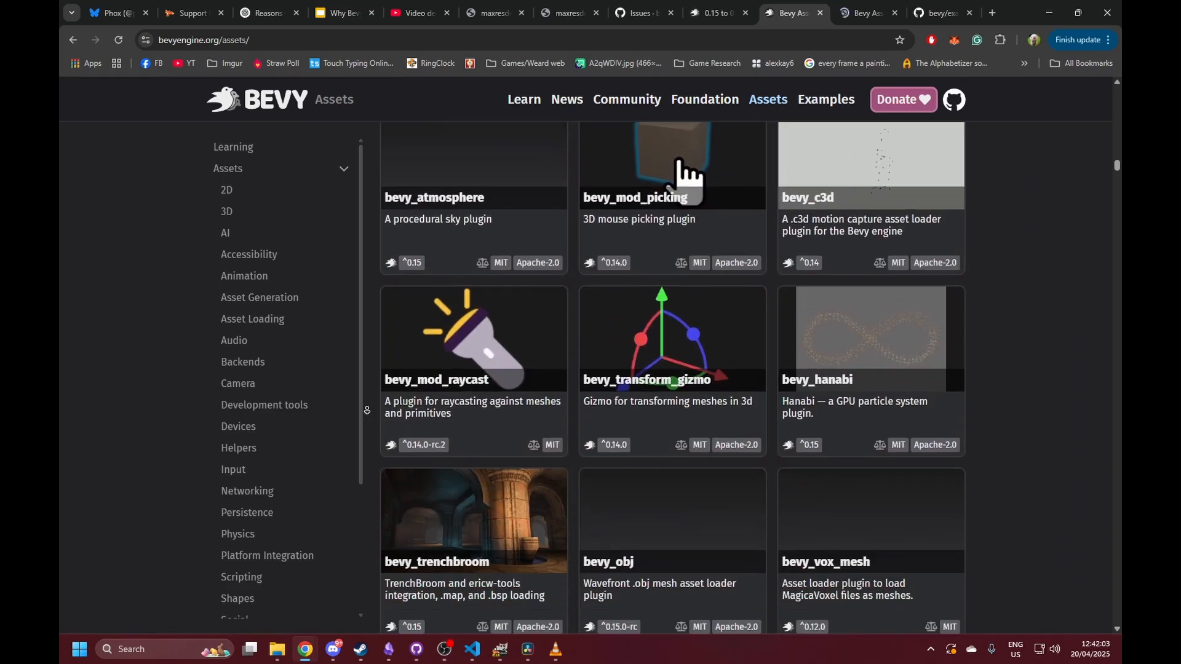
scroll(down, 3)
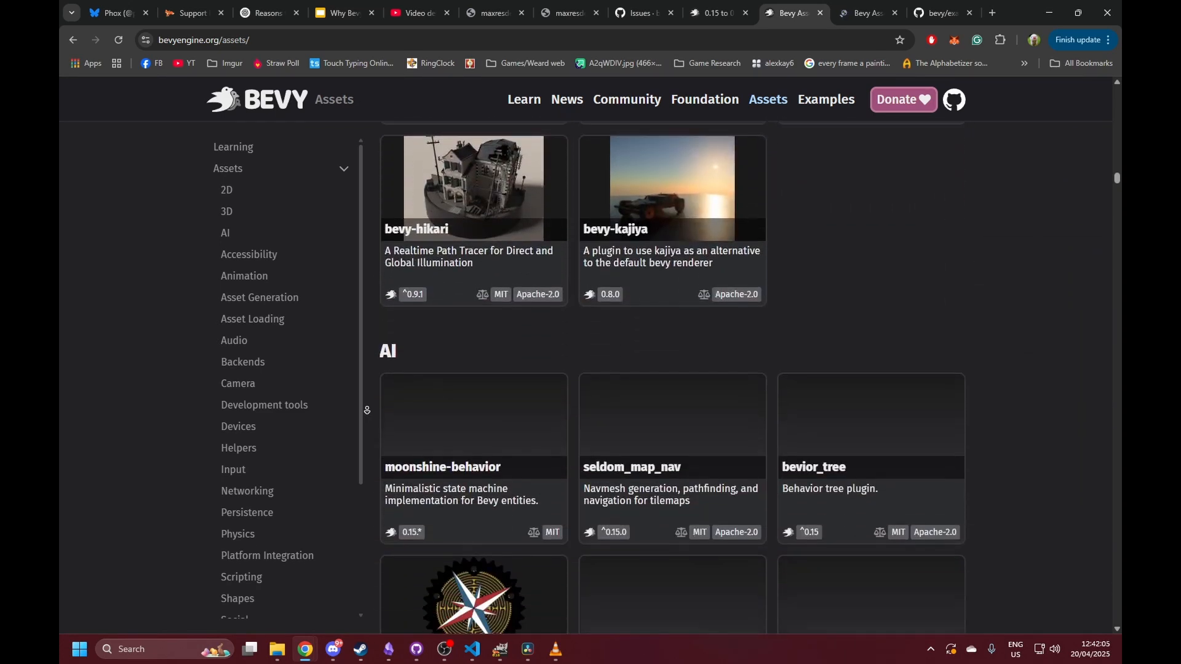
scroll(down, 3)
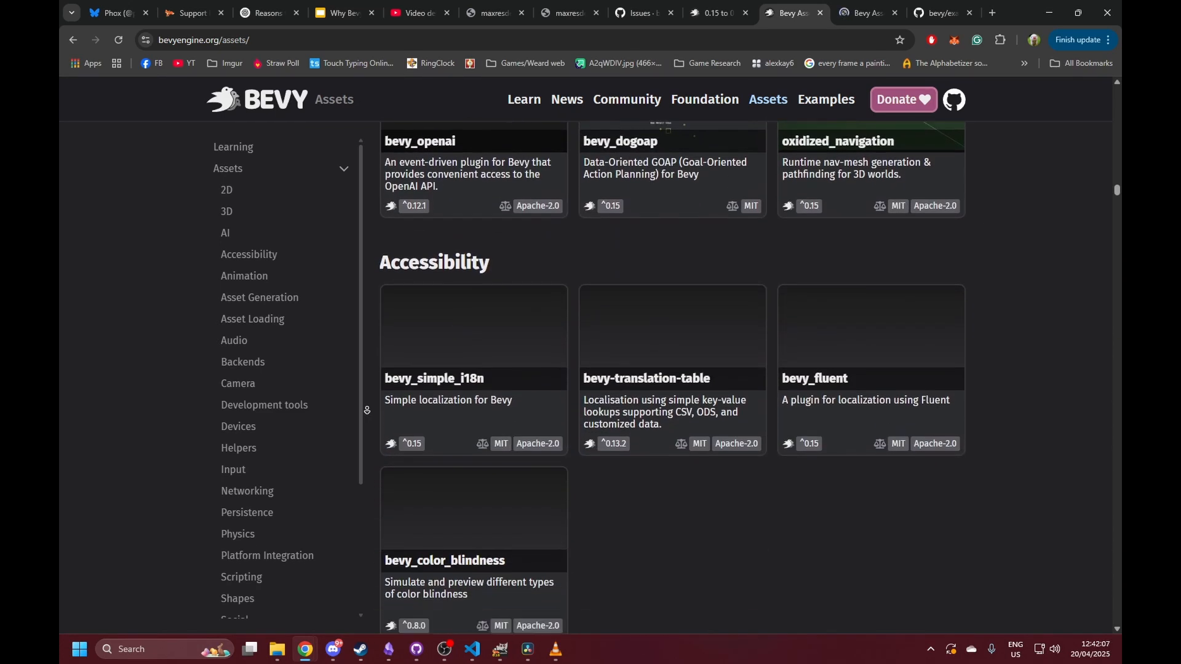
click(640, 12)
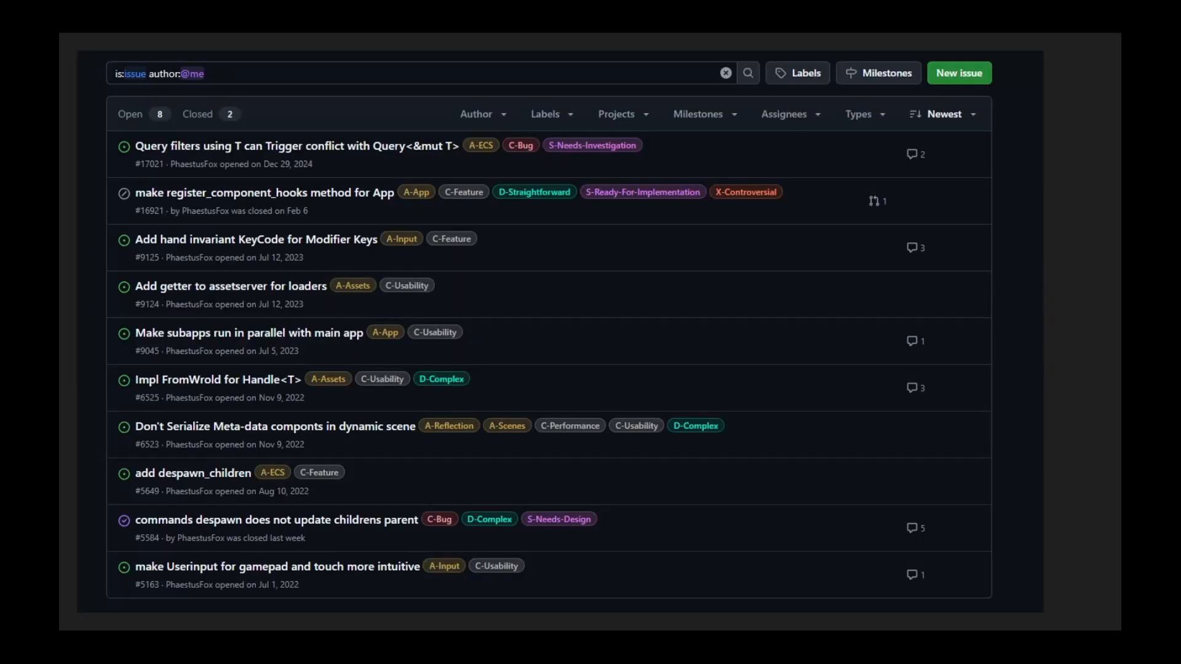